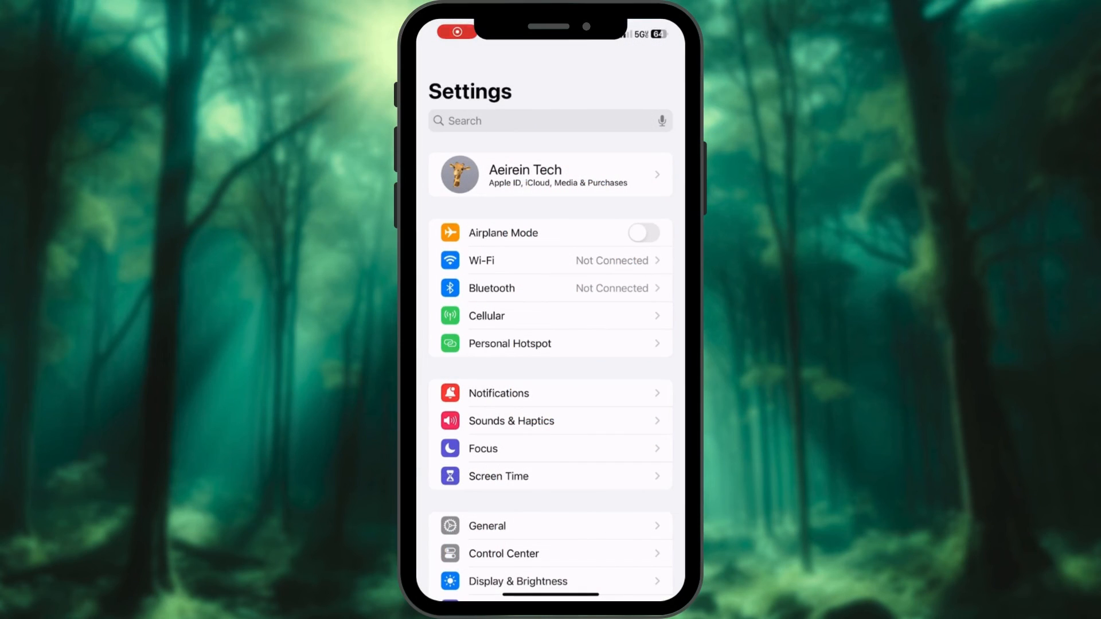
# Step: Set Weather's location access to Always under Privacy & Security > Location Services
pyautogui.scroll(-3)
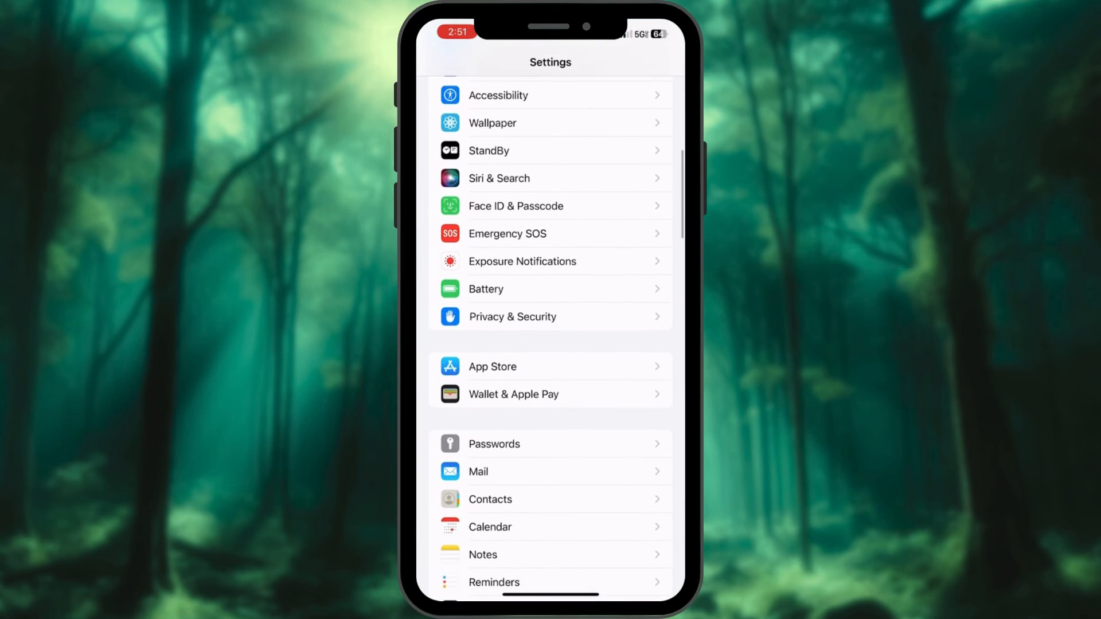
pyautogui.click(513, 317)
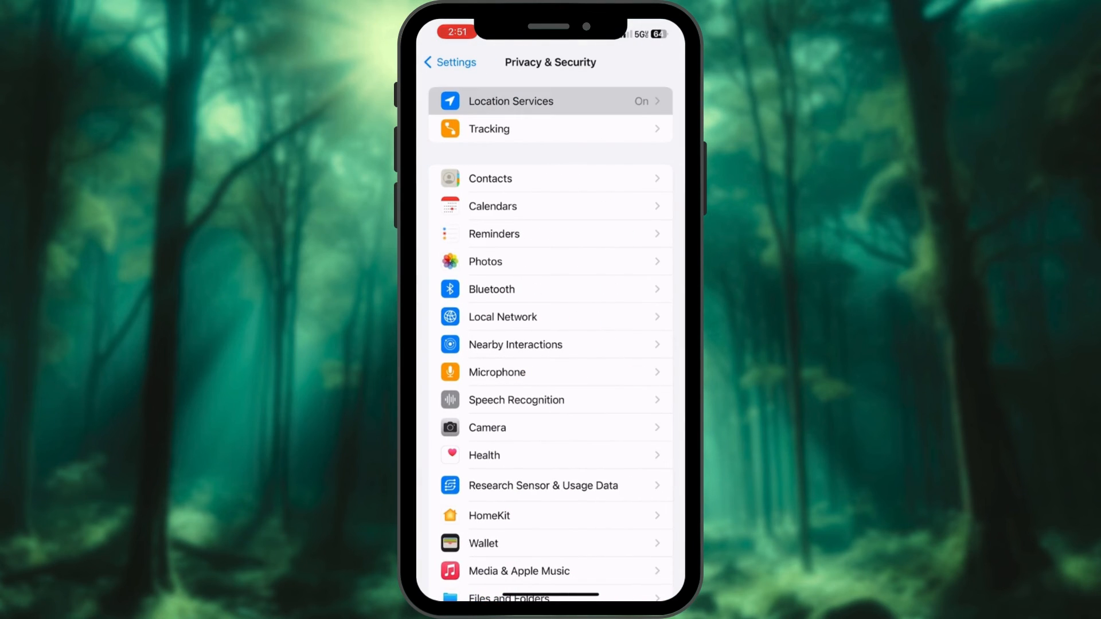
pyautogui.click(510, 101)
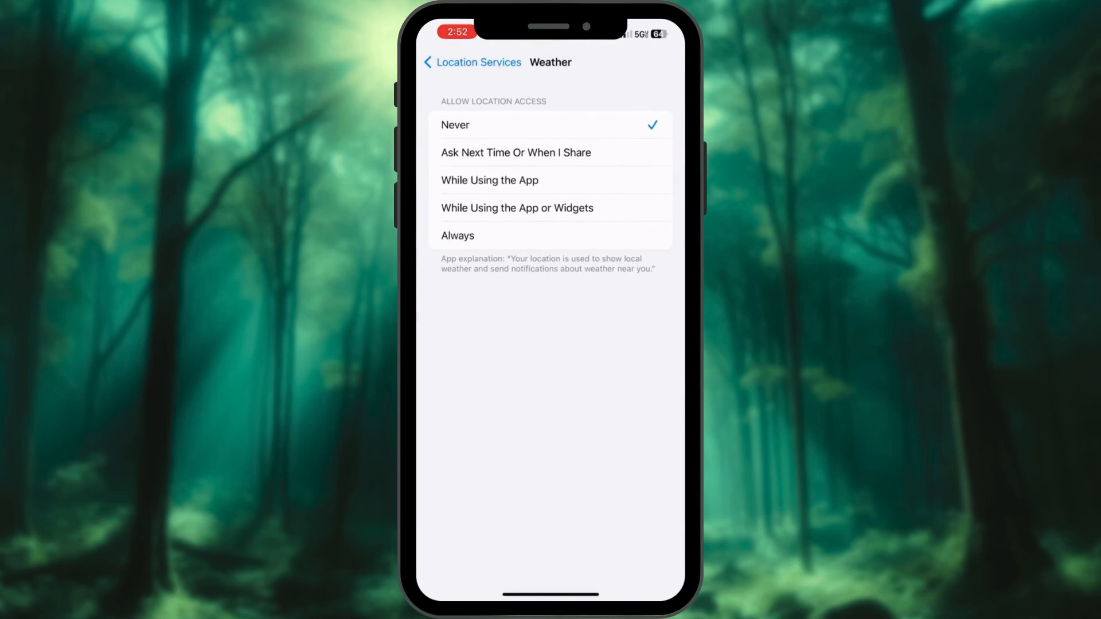
pyautogui.click(457, 236)
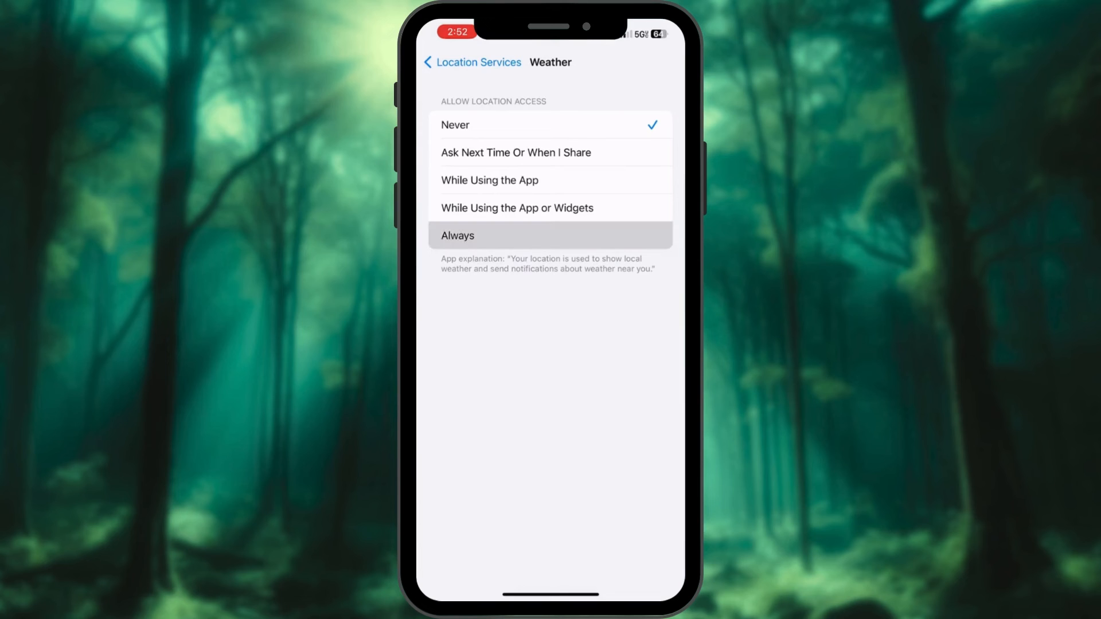
pyautogui.click(457, 236)
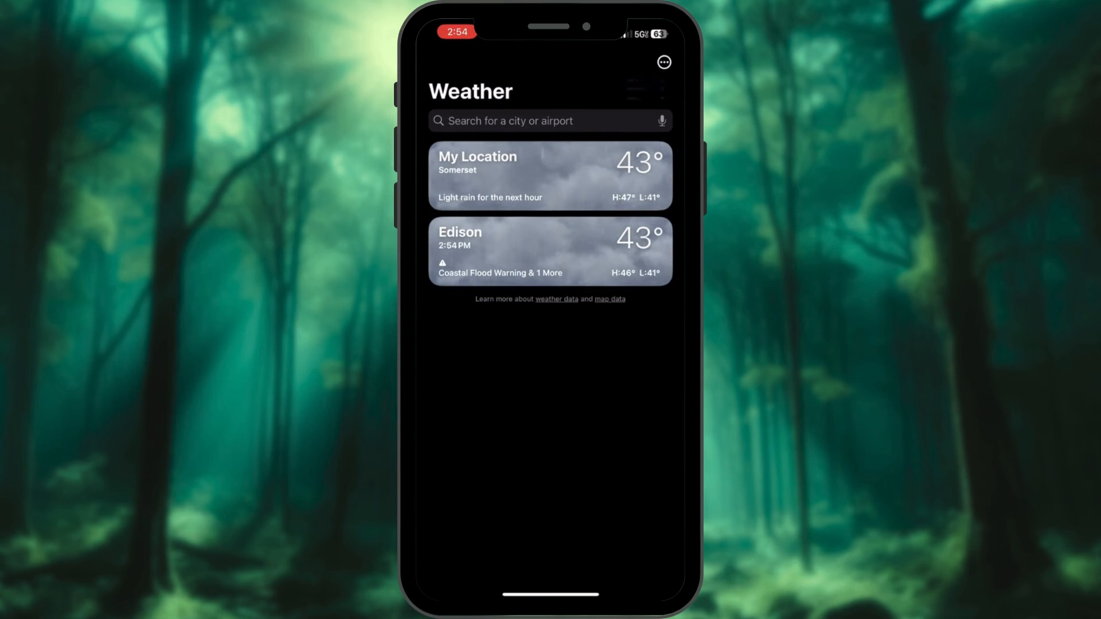
# Step: Allow Weather notifications from the app's options and answer the Critical Alerts prompt
pyautogui.click(663, 62)
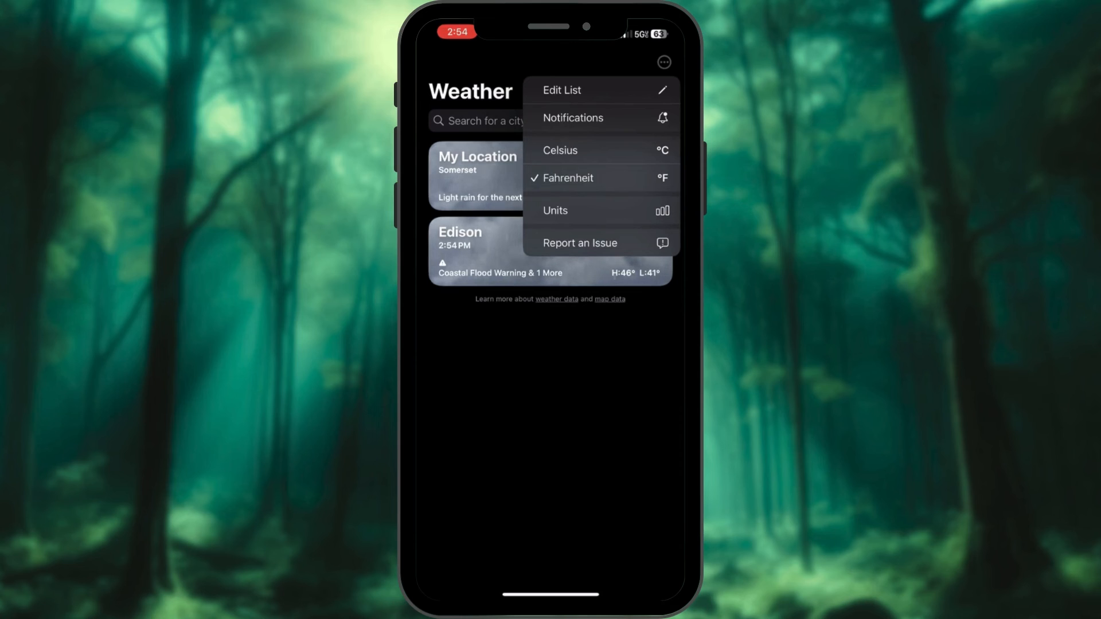
pyautogui.click(573, 118)
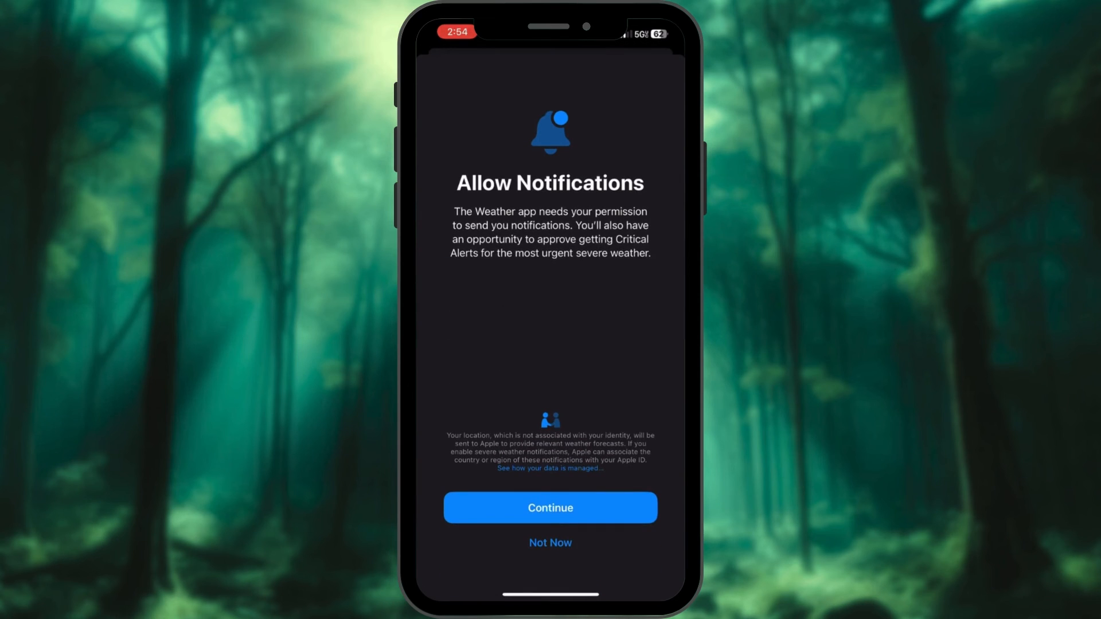
pyautogui.click(550, 508)
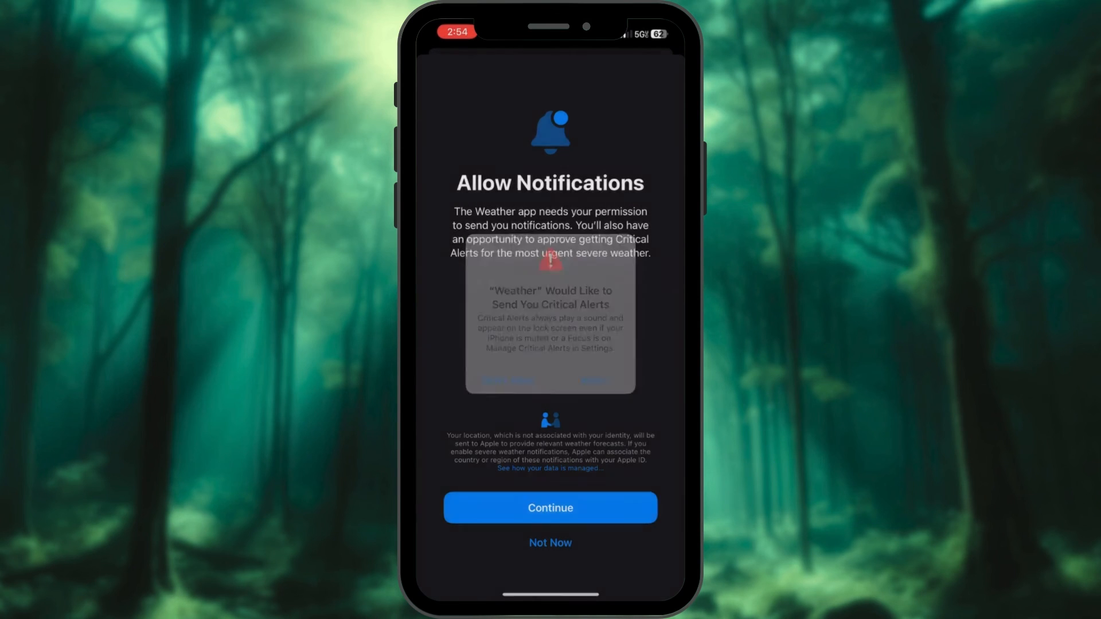
pyautogui.click(551, 507)
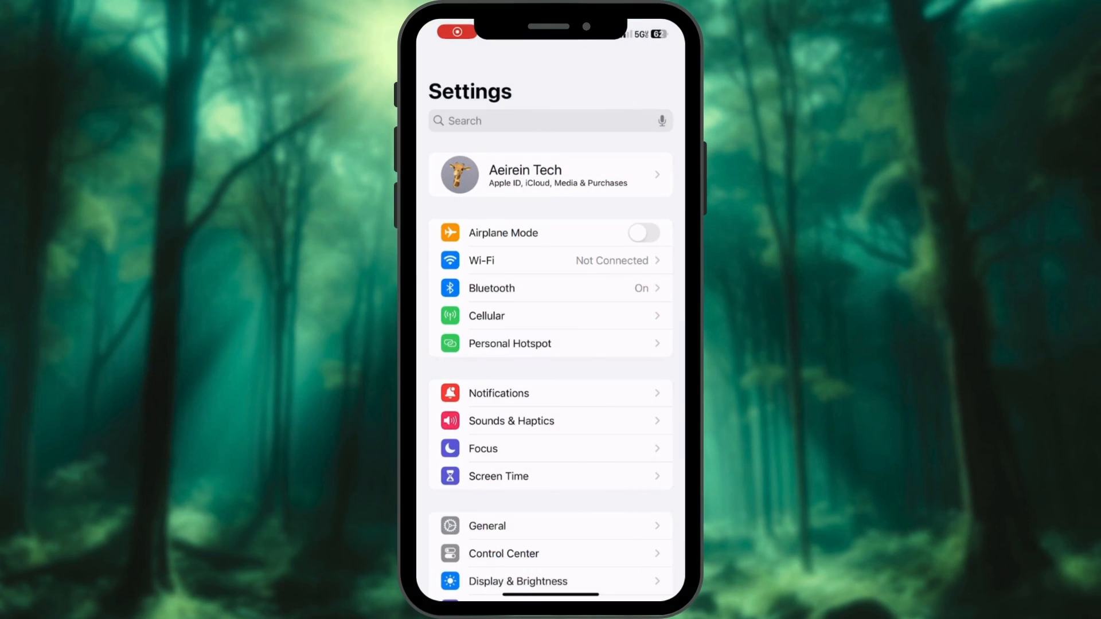
# Step: Turn on Critical Alerts and Time Sensitive Notifications for Weather in Notifications settings
pyautogui.scroll(-3)
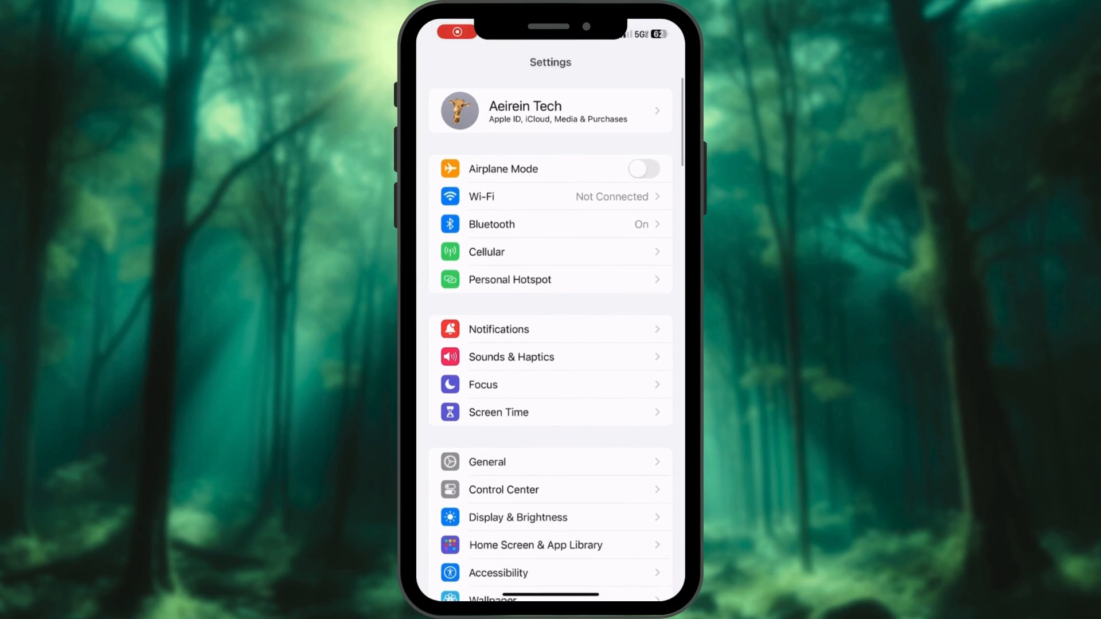
pyautogui.click(498, 329)
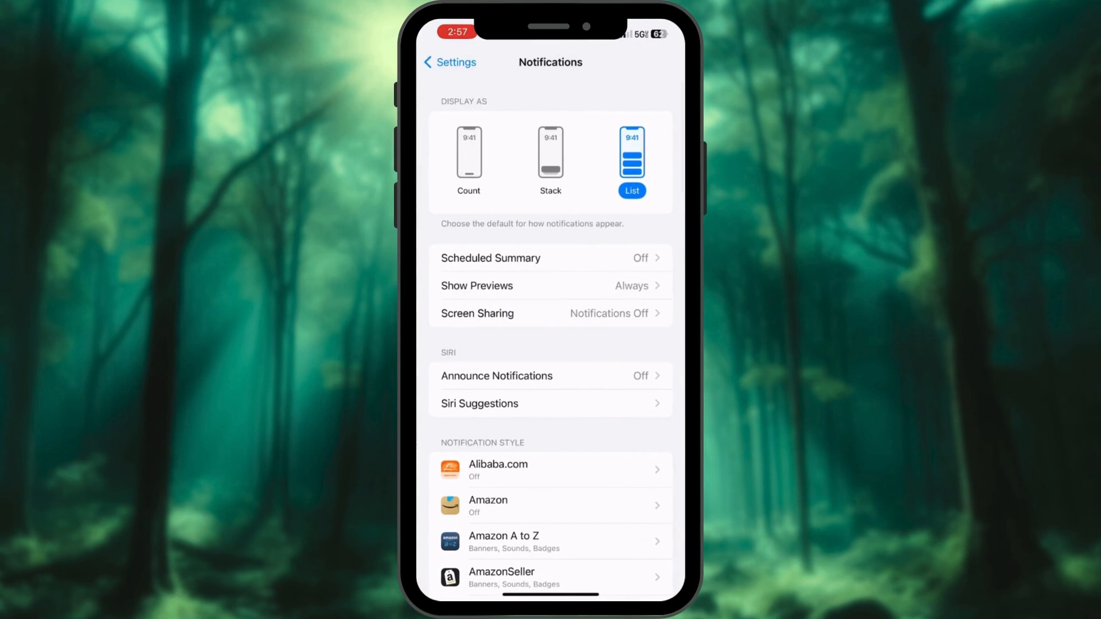
pyautogui.scroll(-3)
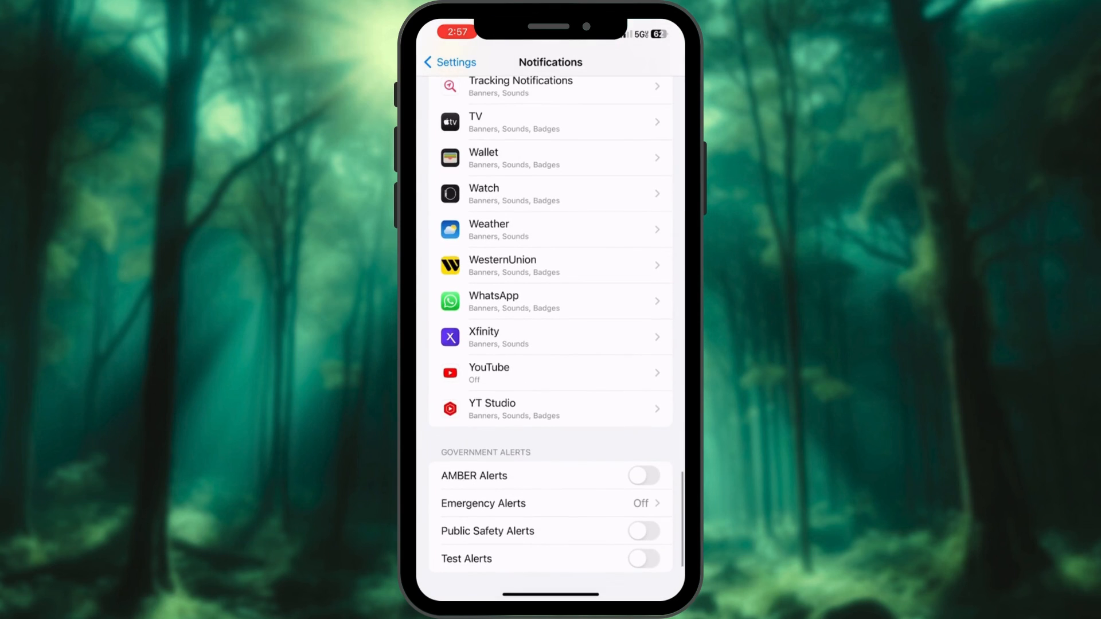
pyautogui.click(550, 229)
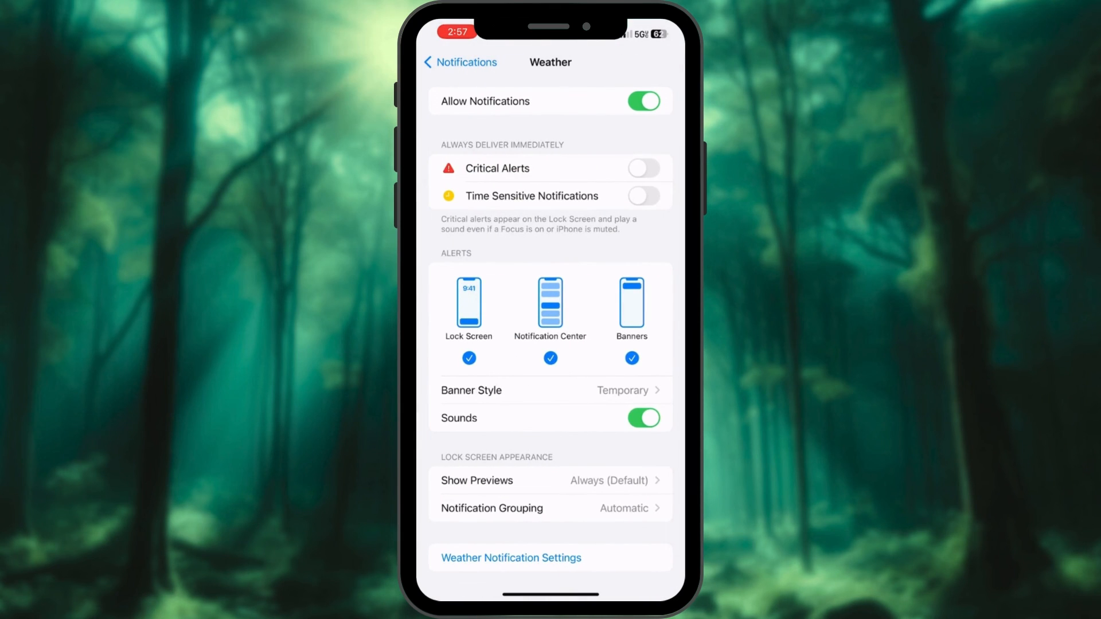
pyautogui.click(643, 168)
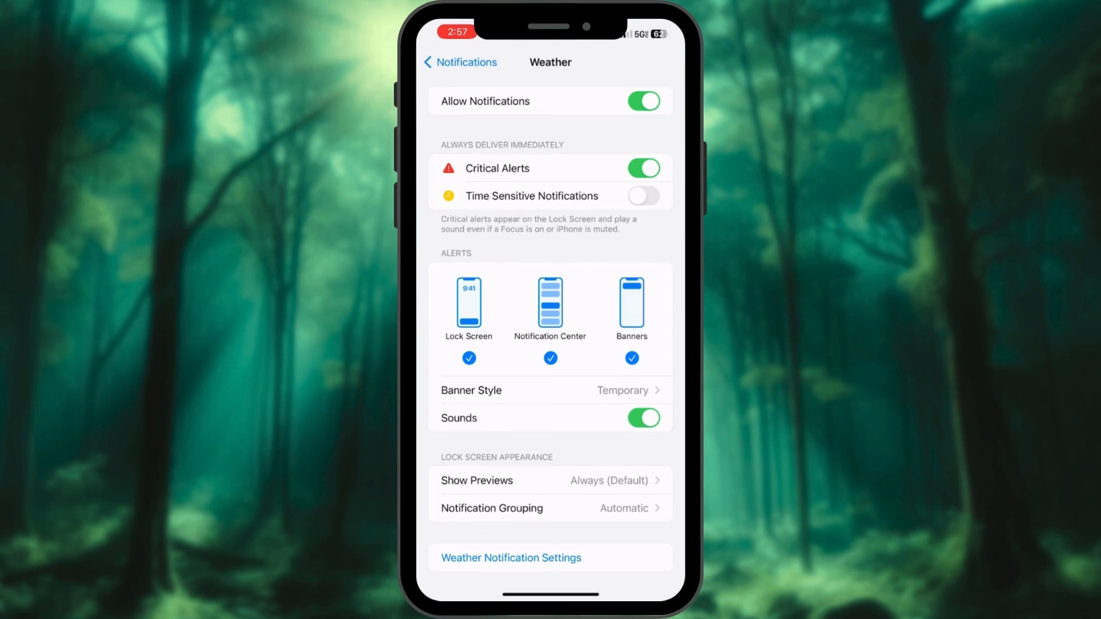
pyautogui.click(643, 196)
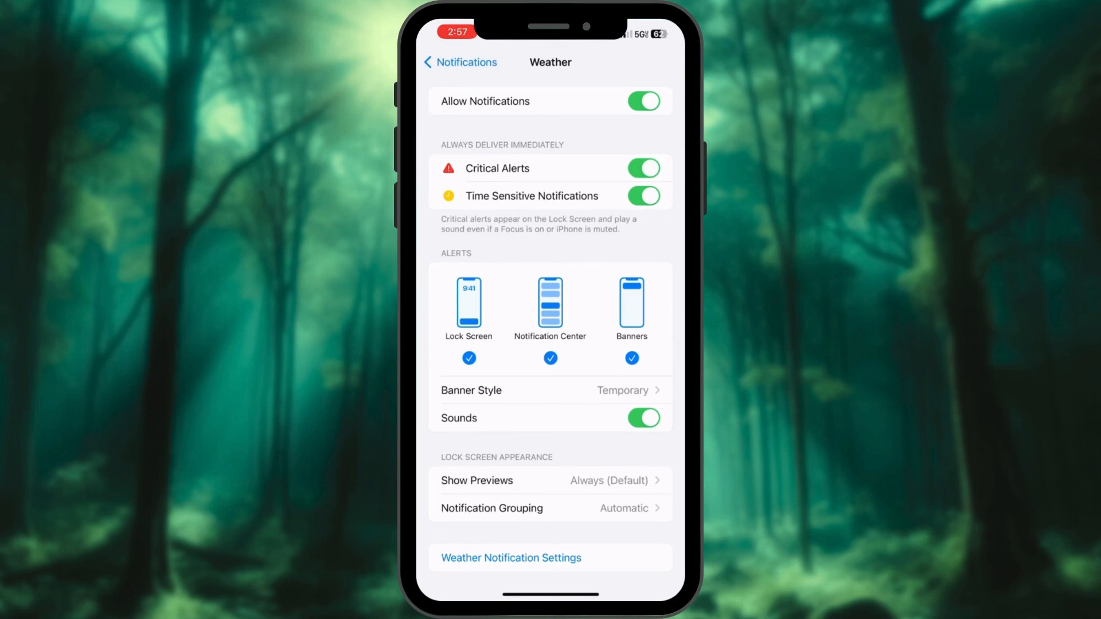
pyautogui.click(460, 62)
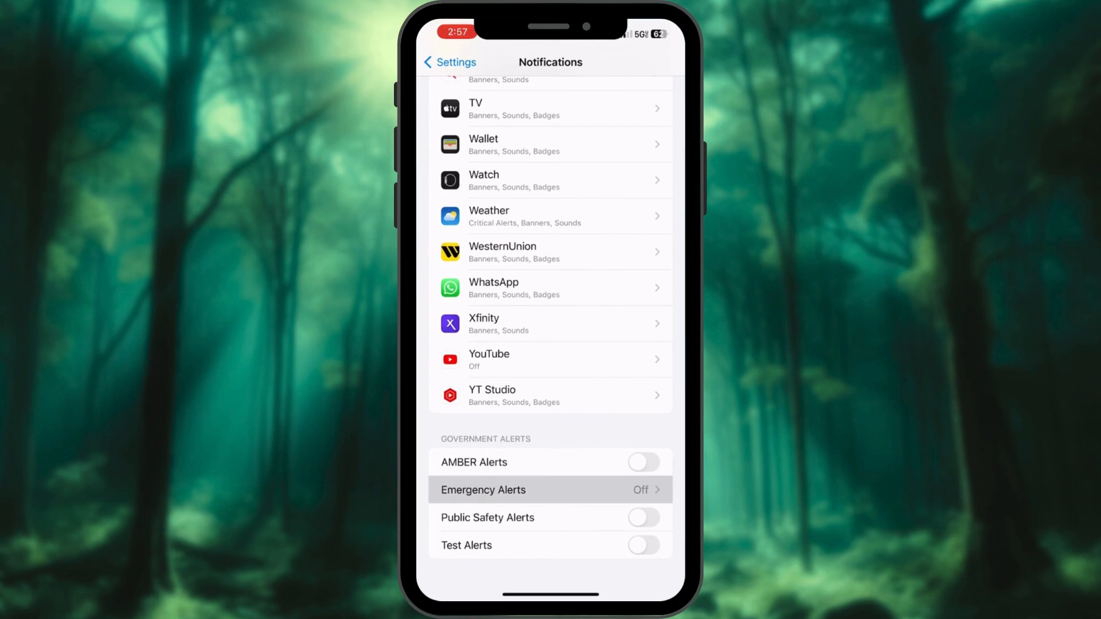
# Step: Switch on the Emergency Alerts toggle under Government Alerts
pyautogui.click(550, 490)
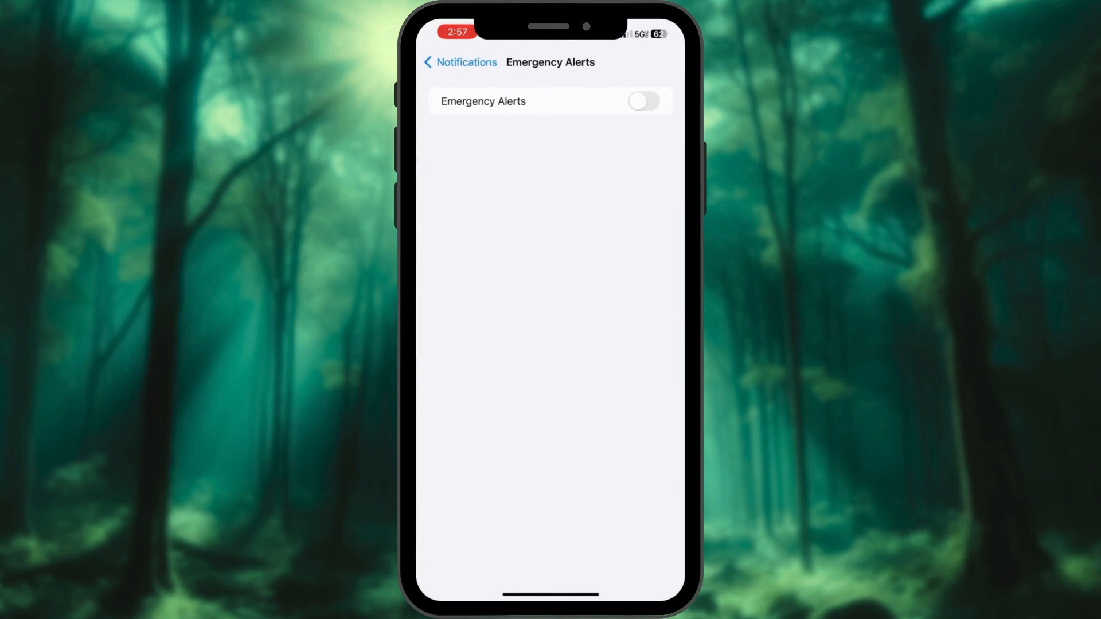
pyautogui.click(644, 101)
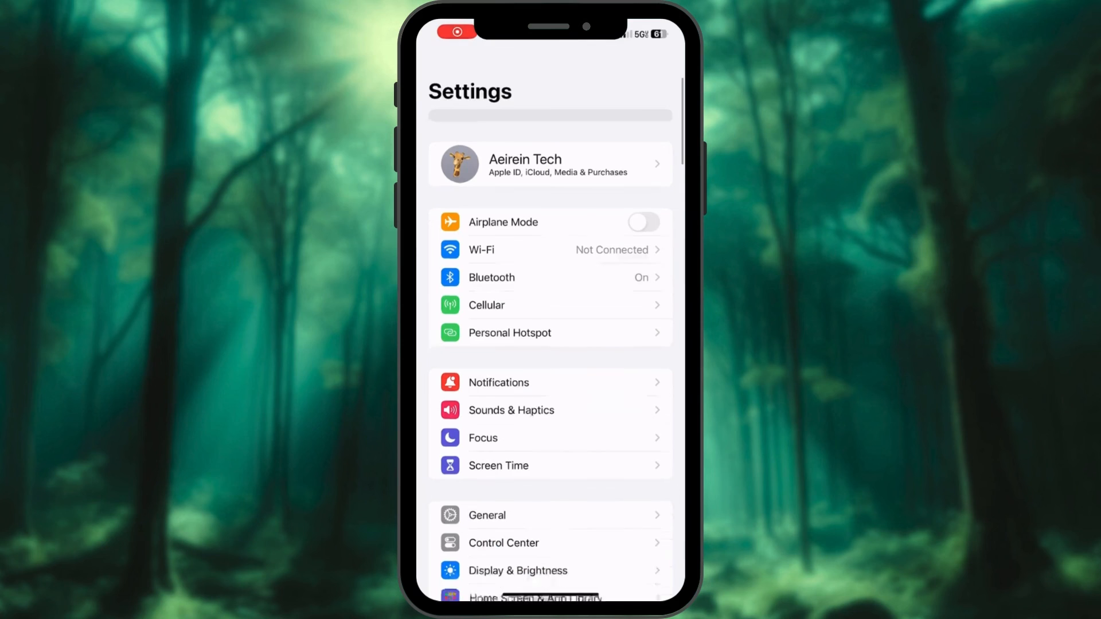
# Step: Scroll the Notifications app list down to Weather and select it
pyautogui.click(498, 382)
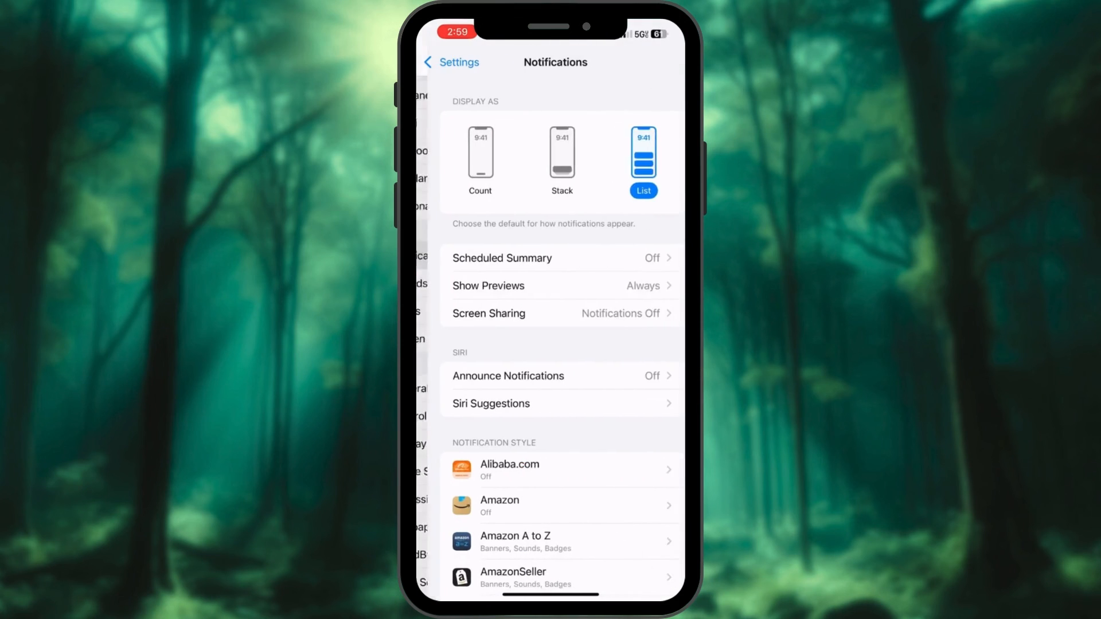
pyautogui.scroll(-3)
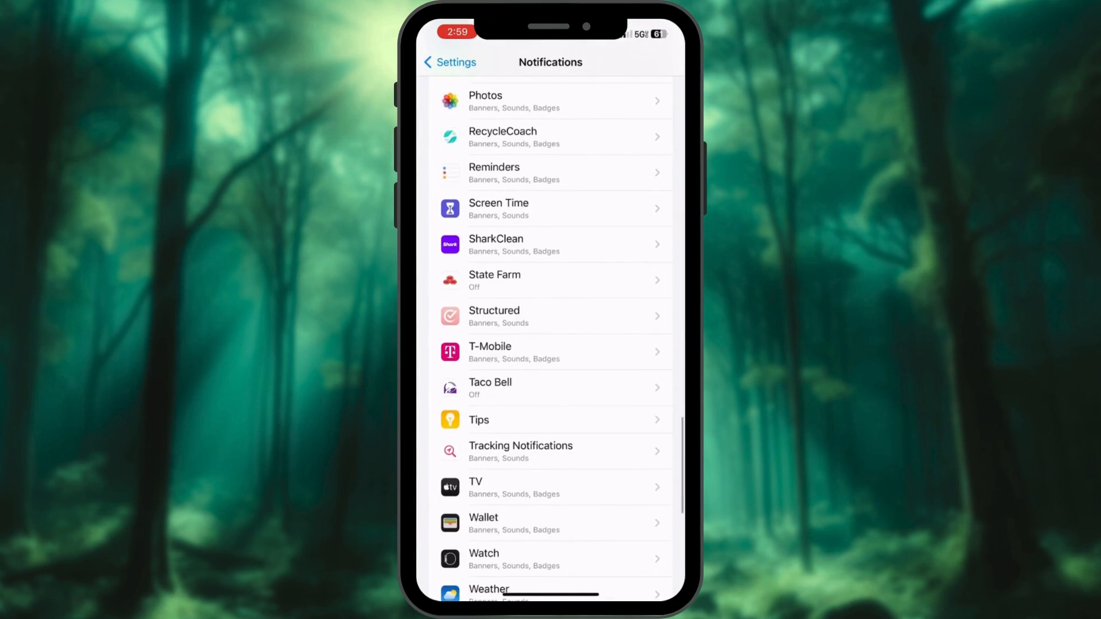
pyautogui.click(488, 590)
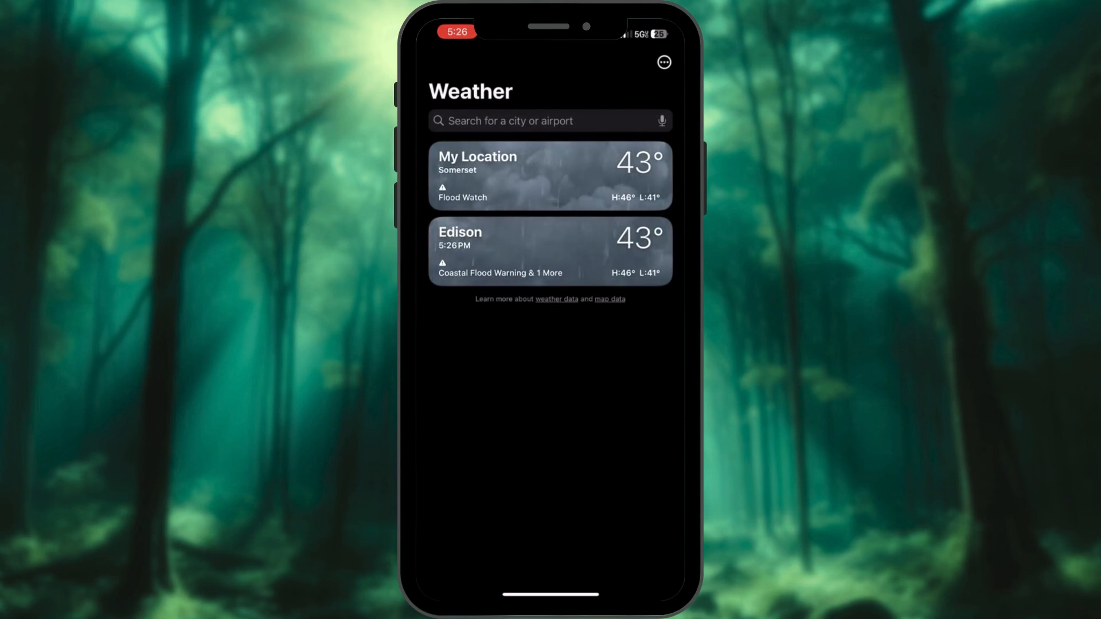
# Step: Search 'New' and add New York, NY to the city list
pyautogui.write('New')
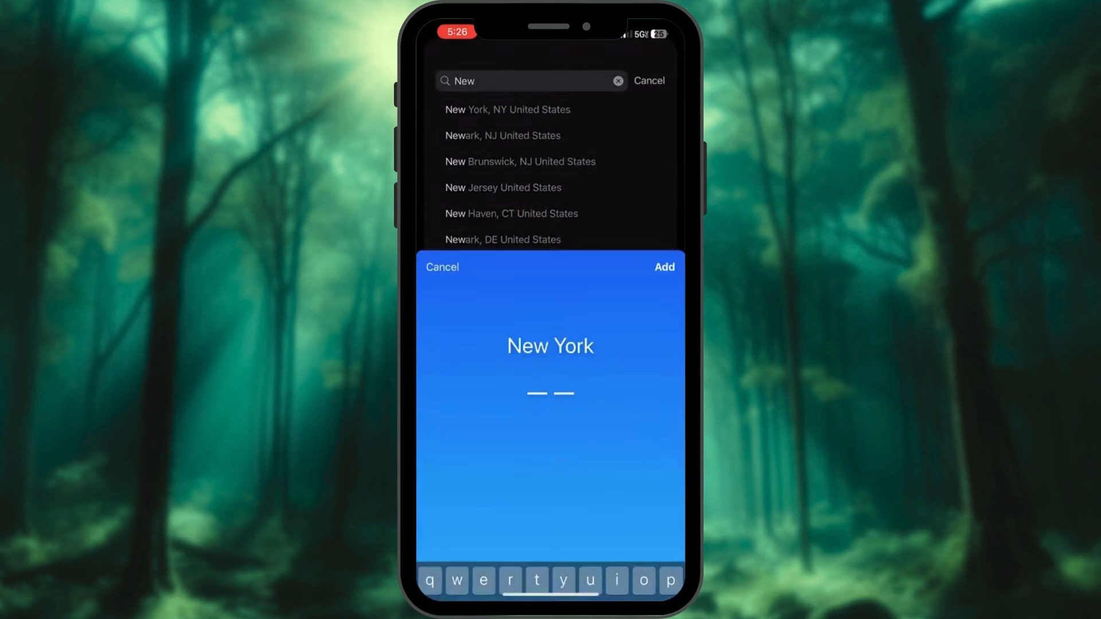
pyautogui.click(507, 109)
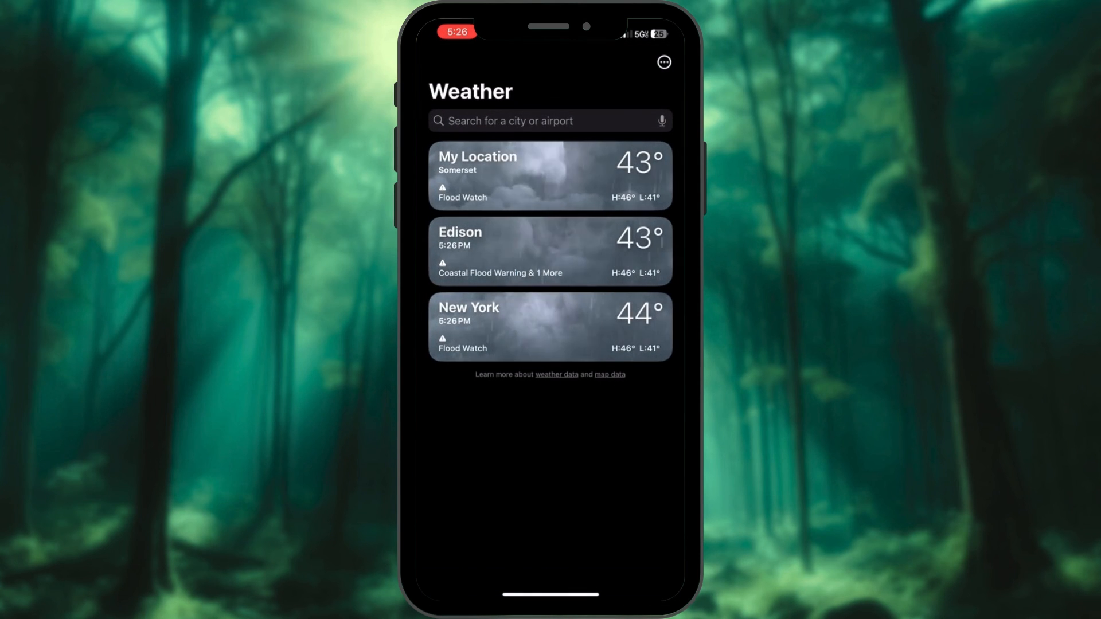
# Step: Enable Severe Weather and Next-Hour Precipitation notifications for New York
pyautogui.click(666, 62)
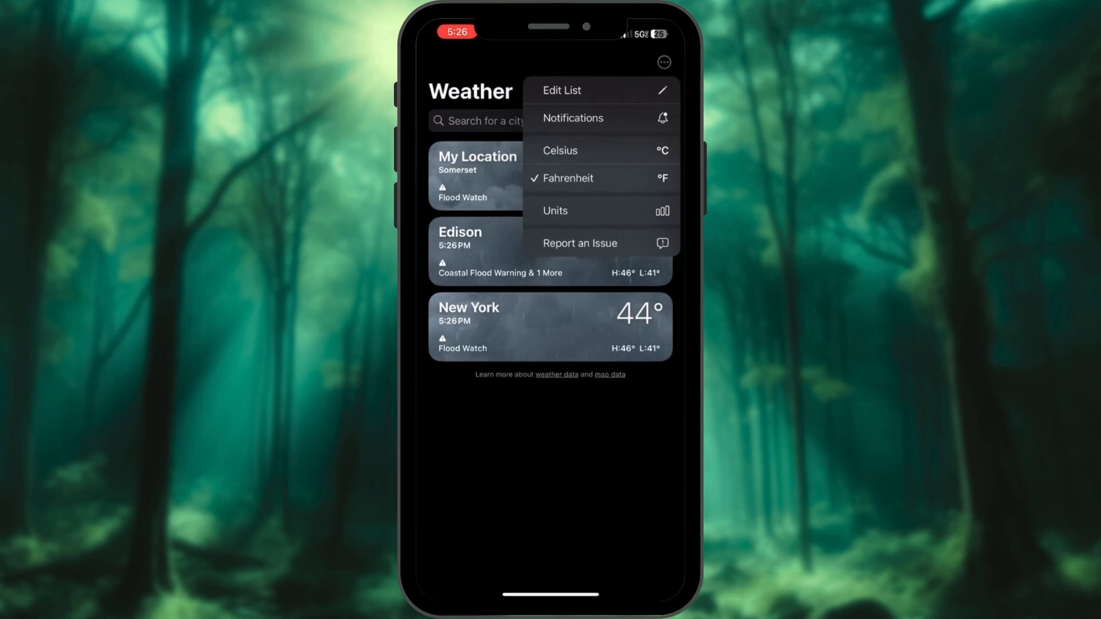
pyautogui.click(573, 118)
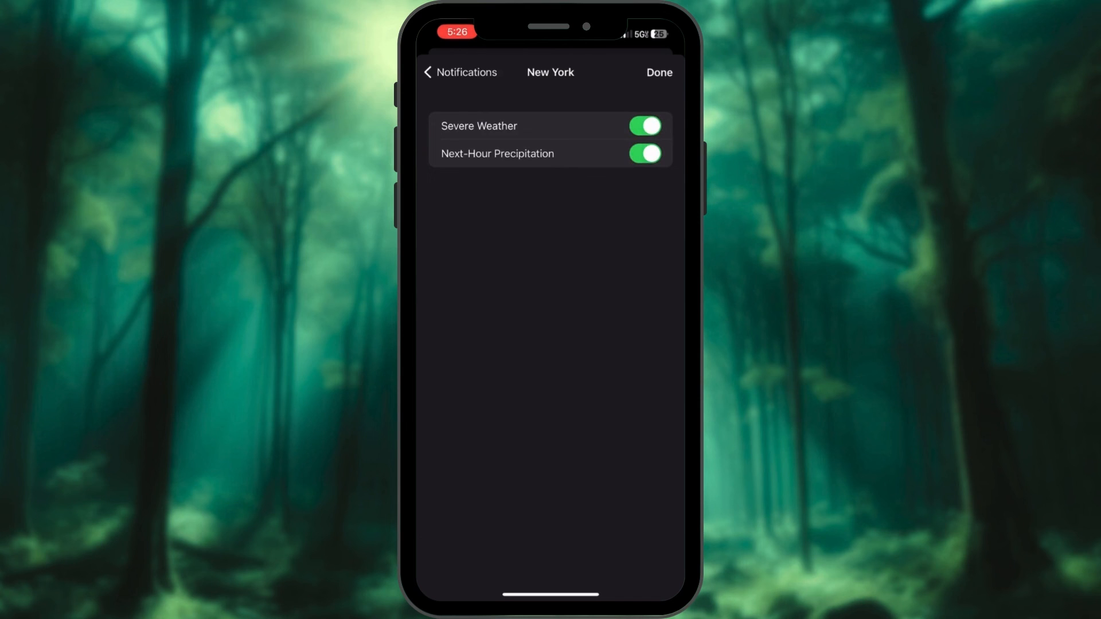
pyautogui.click(660, 73)
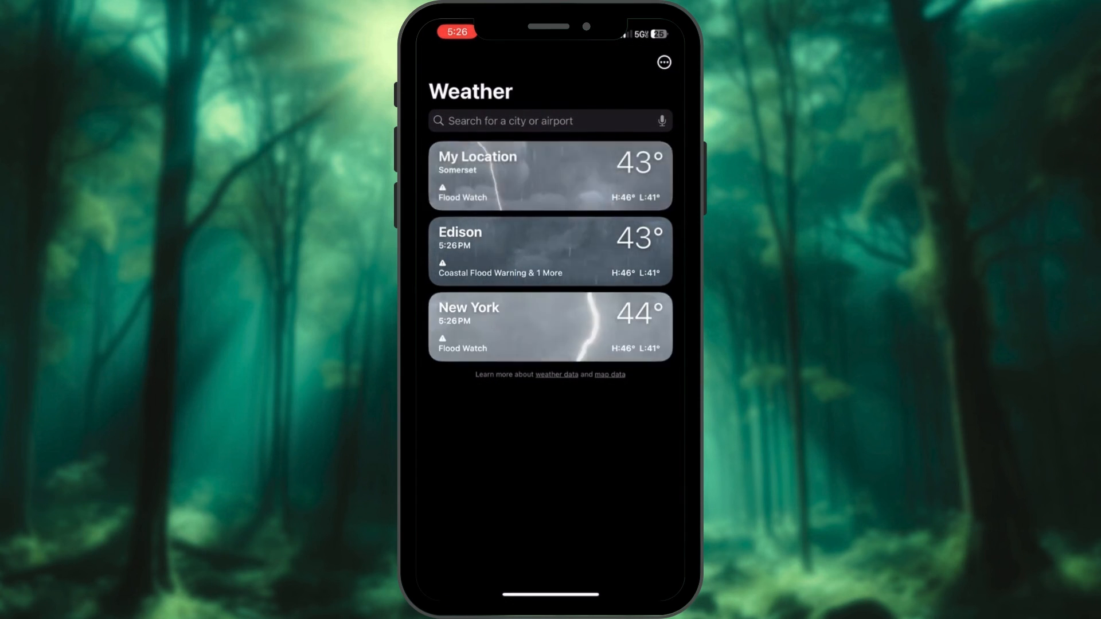